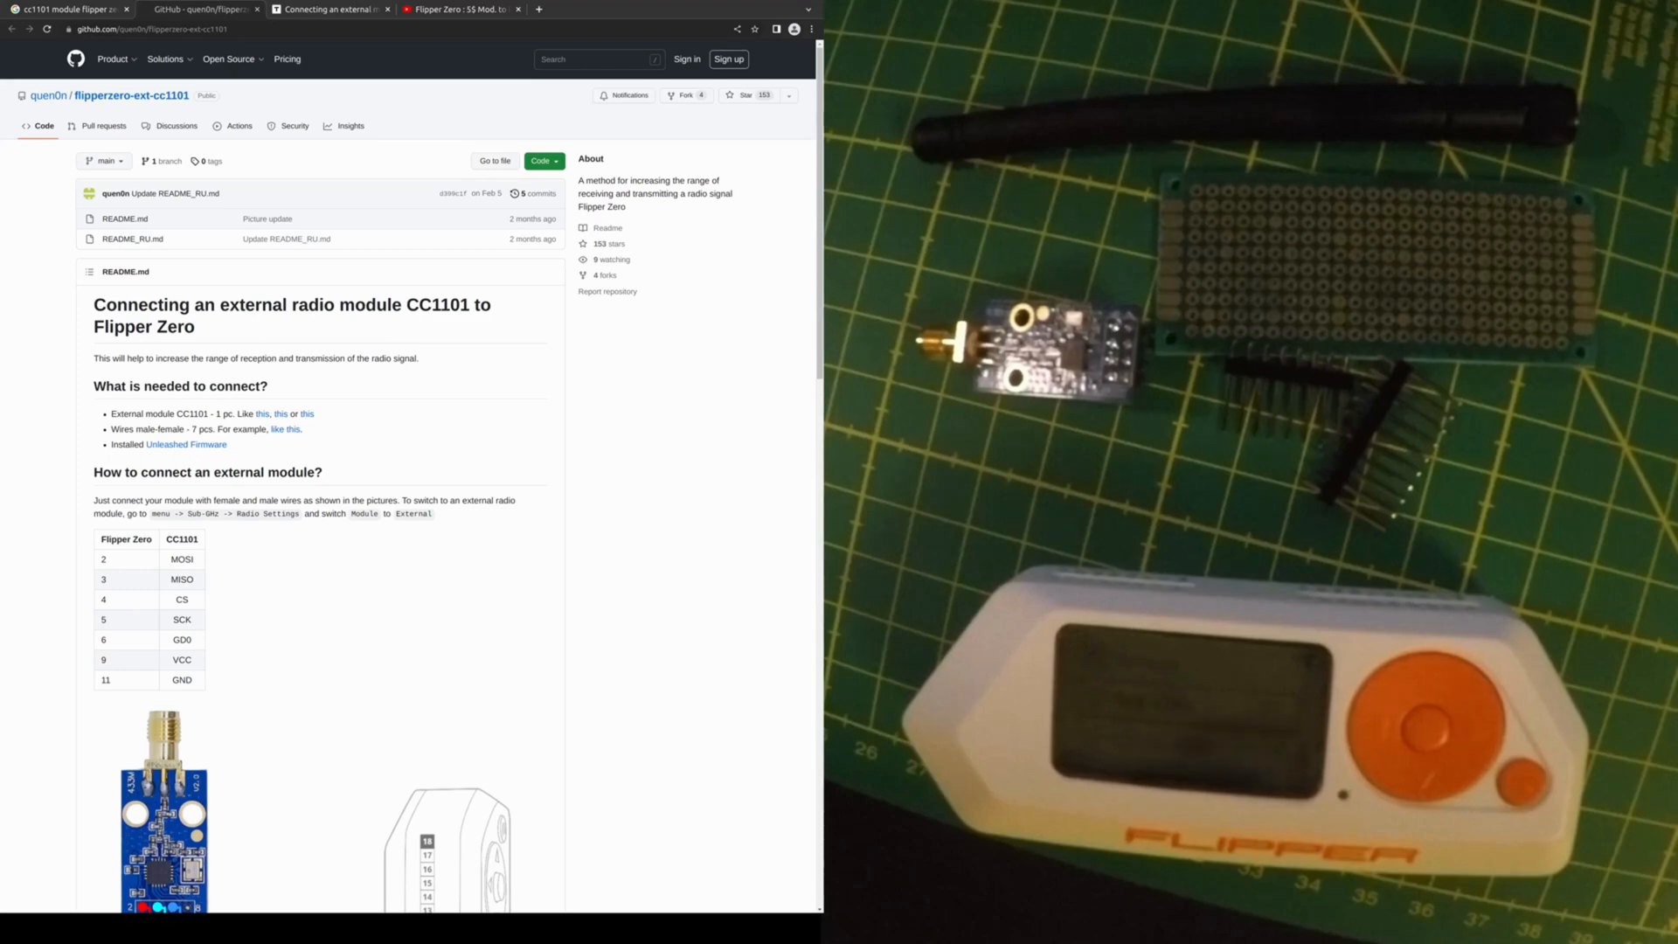
Switch from the CC1101 README to the 'Flipper Zero : 5$ Mod' YouTube video.
left_click(459, 8)
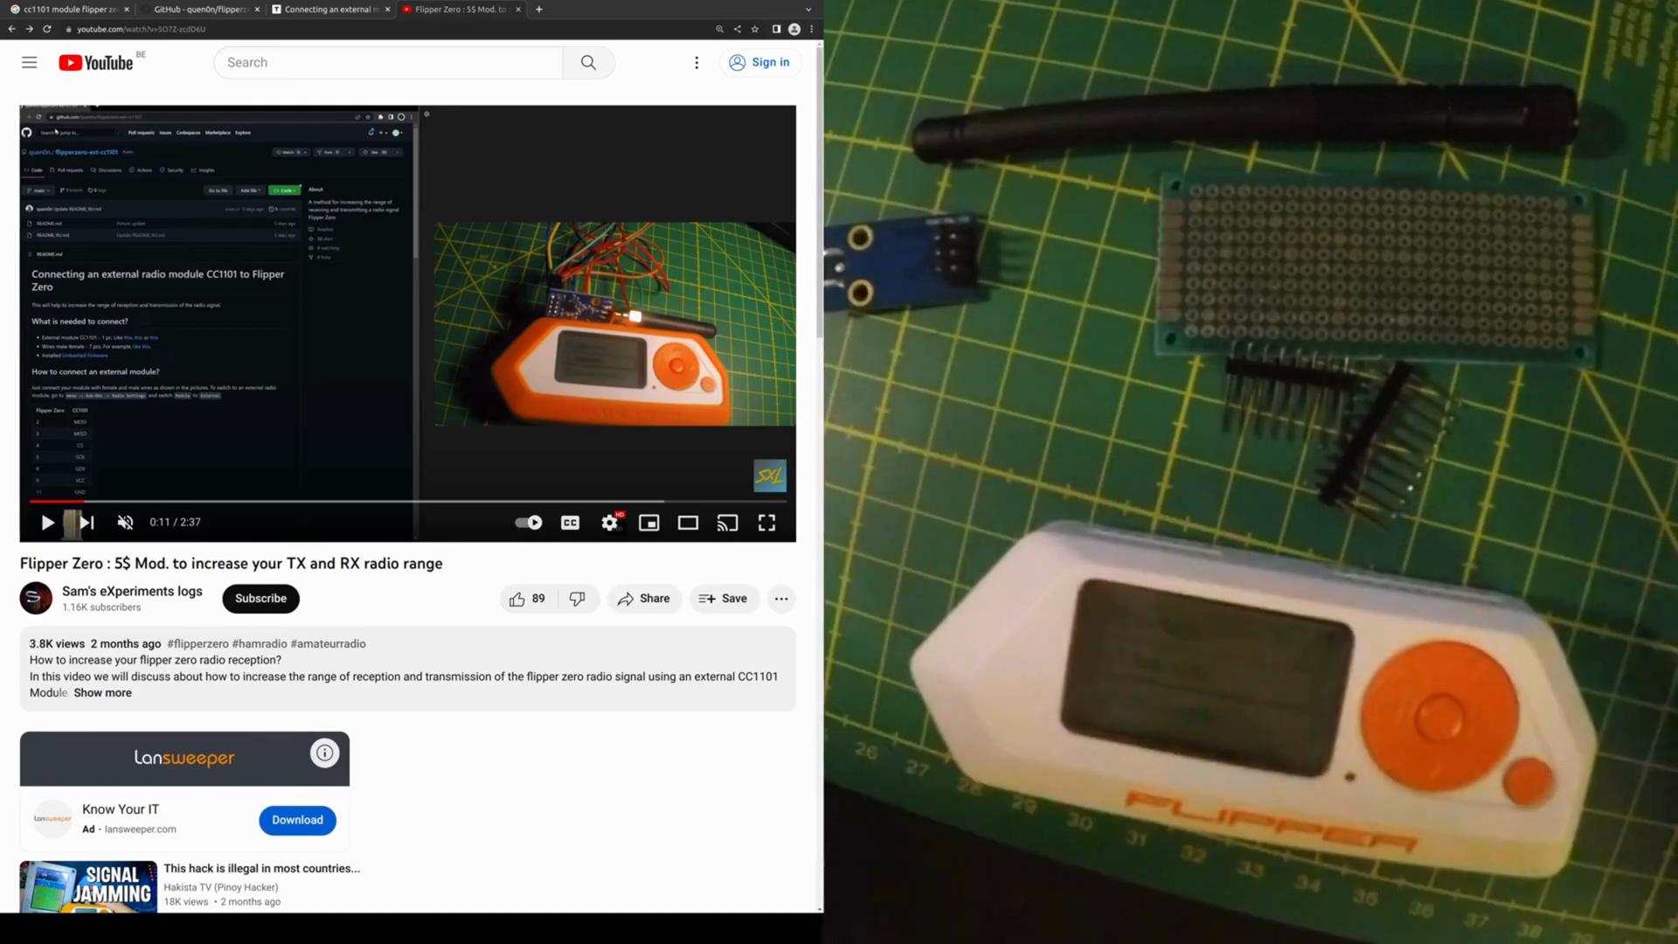
Browse the cc1101 Flipper Zero image results, then return to the GitHub README wiring diagram.
left_click(330, 8)
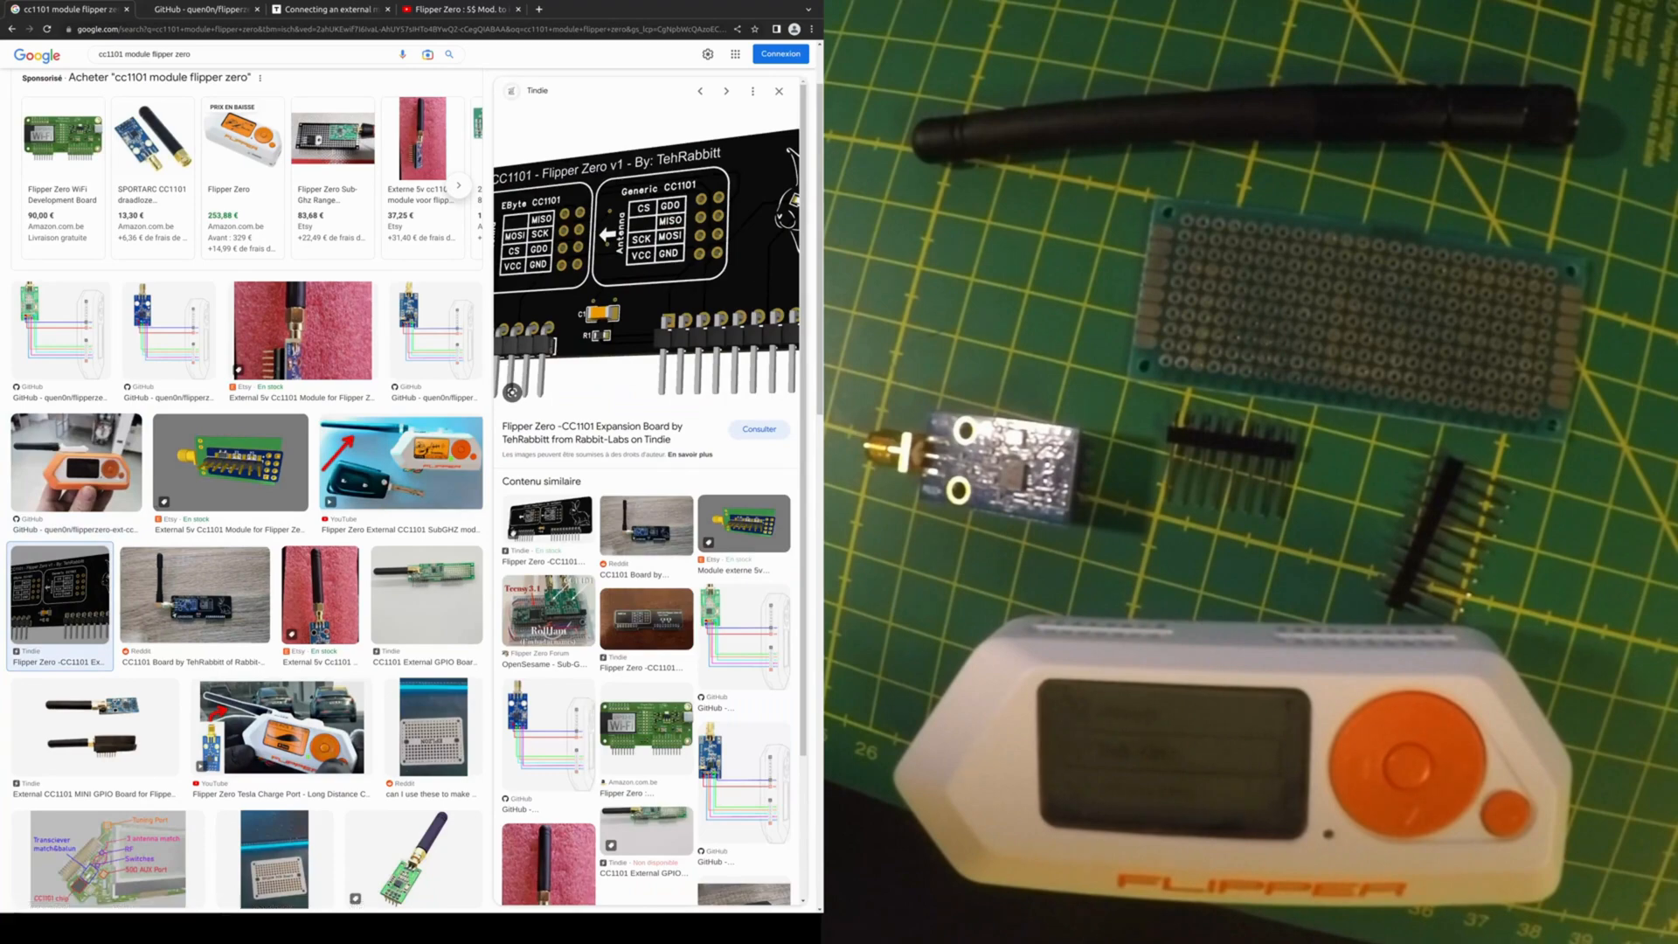
left_click(198, 9)
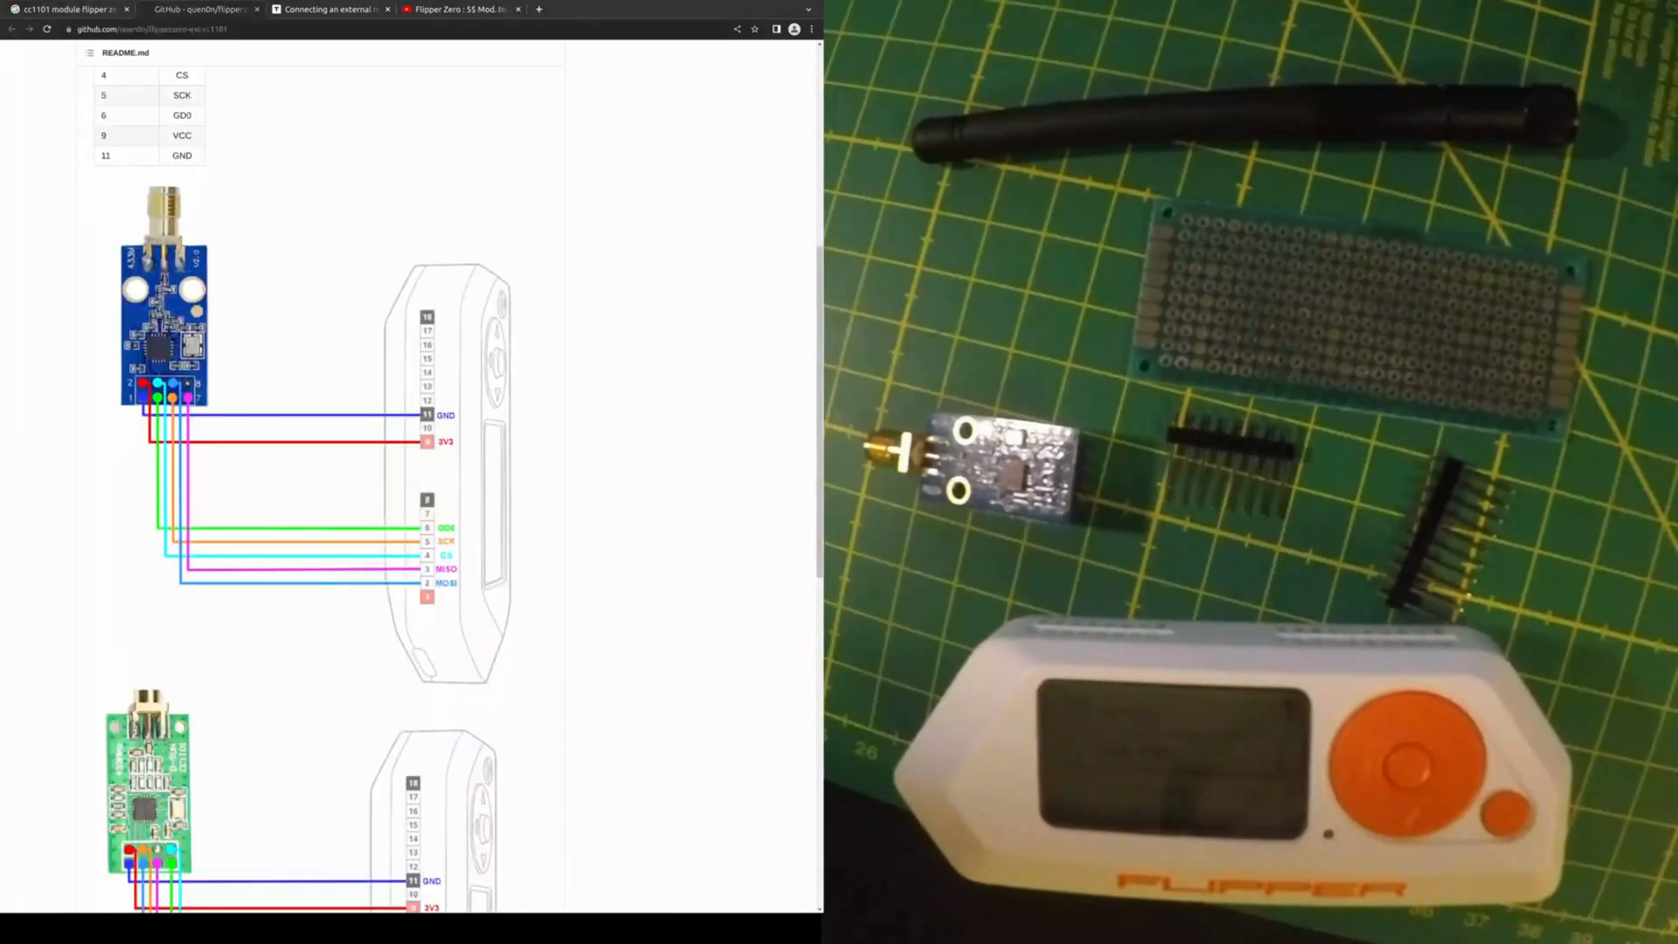